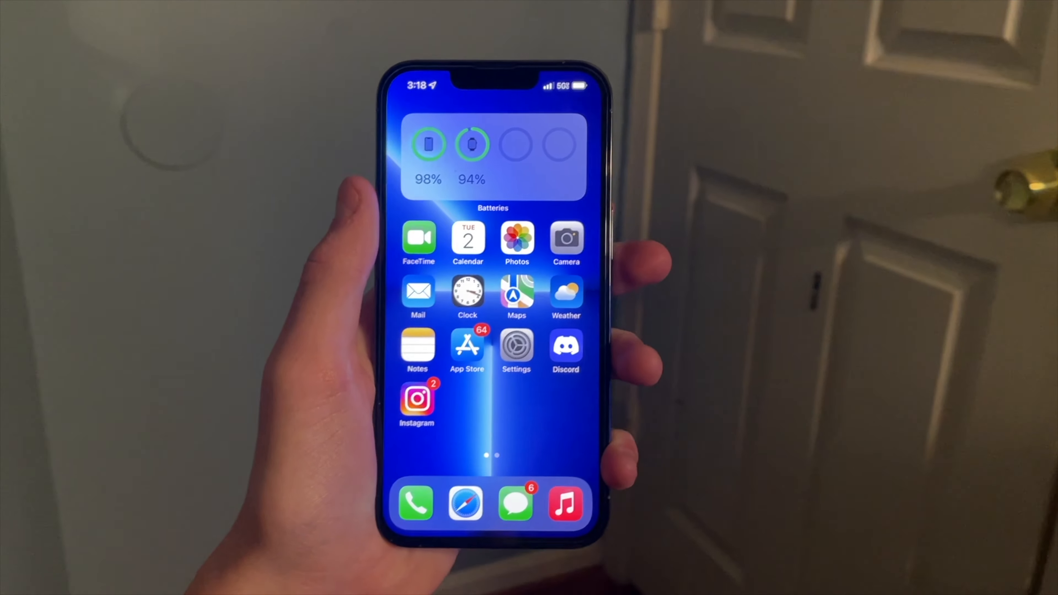
- Open the Settings app from the iPhone home screen
click(516, 346)
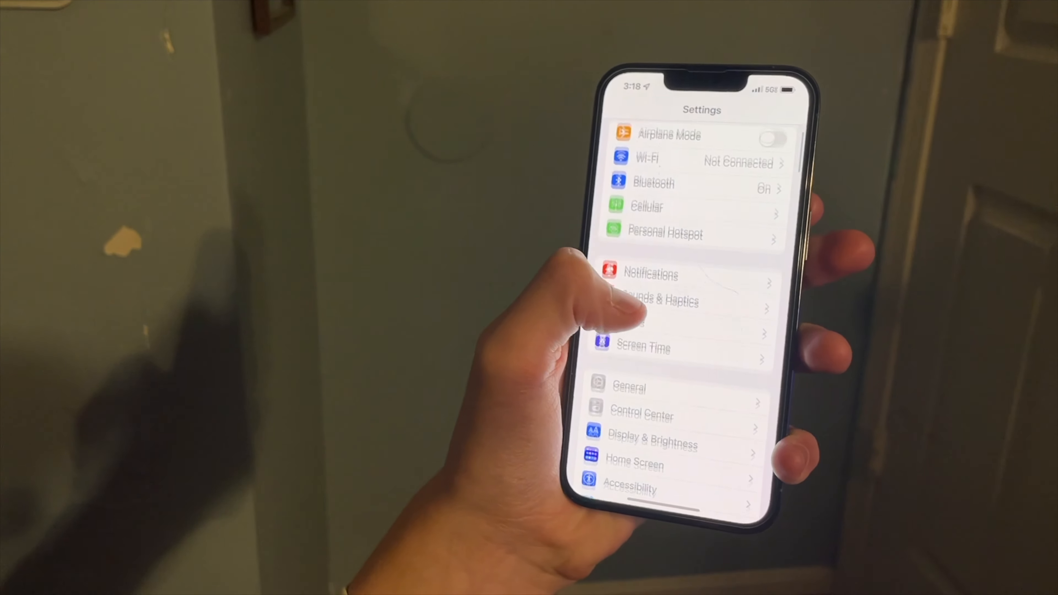